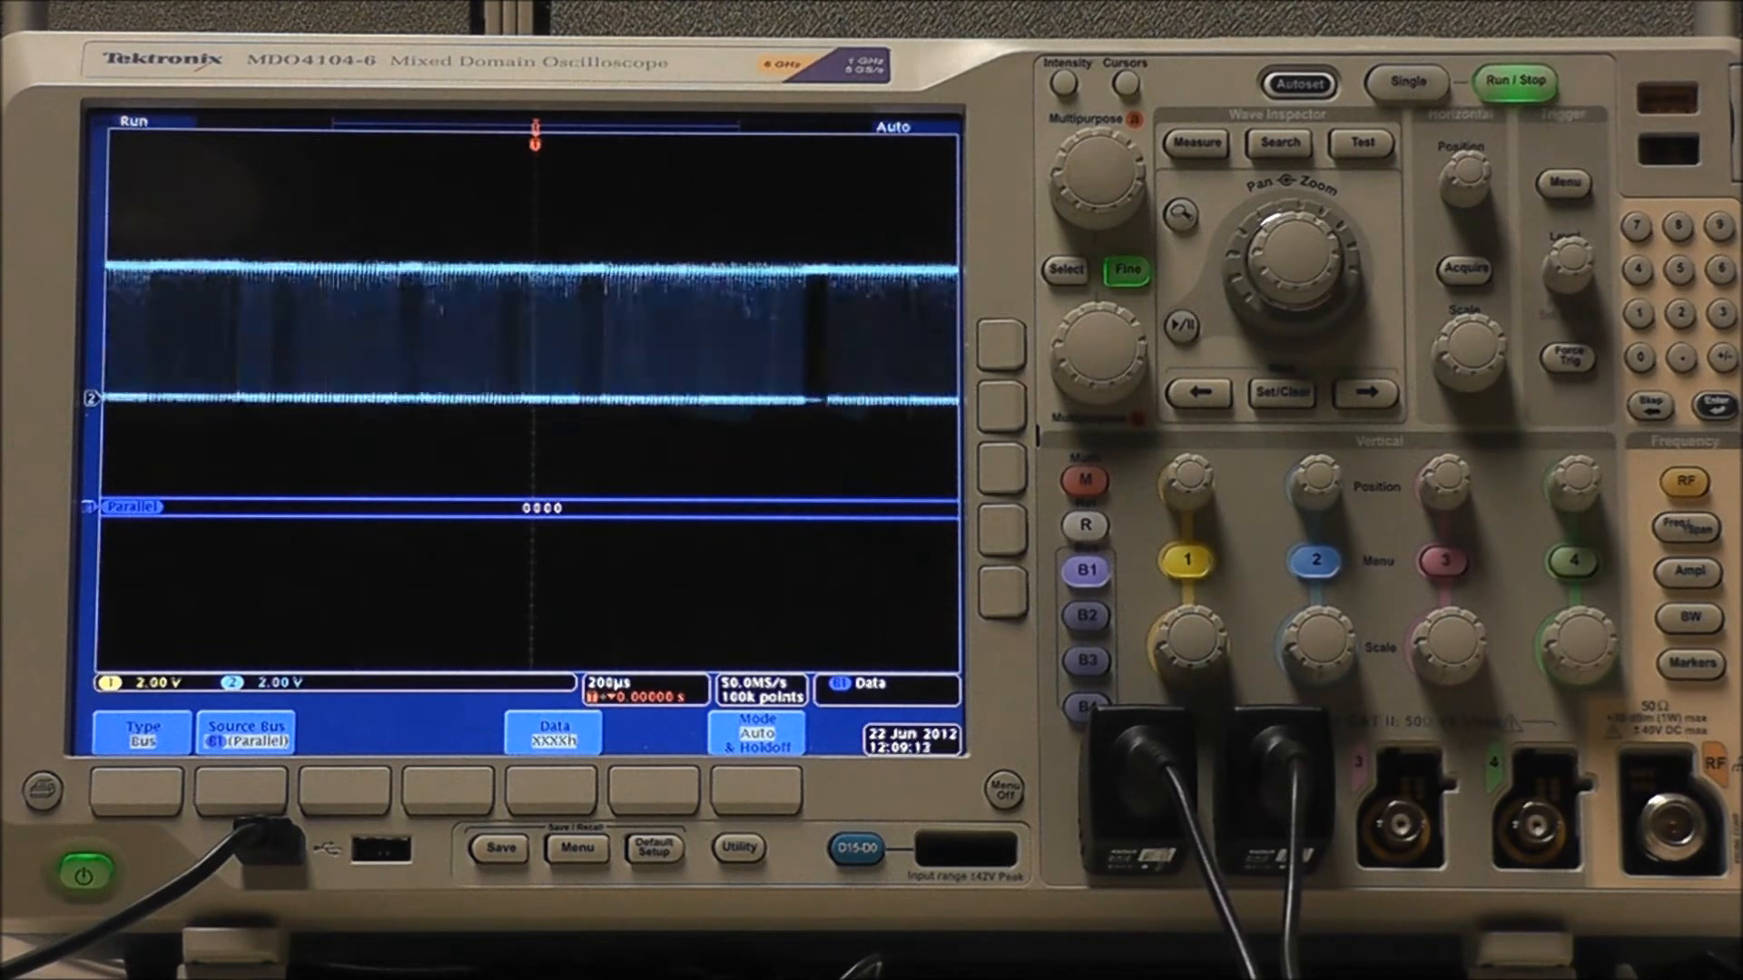
# Step: Set bus B1 to I2C, with SCLK input on channel 2 and SDA on channel 1
pyautogui.click(246, 732)
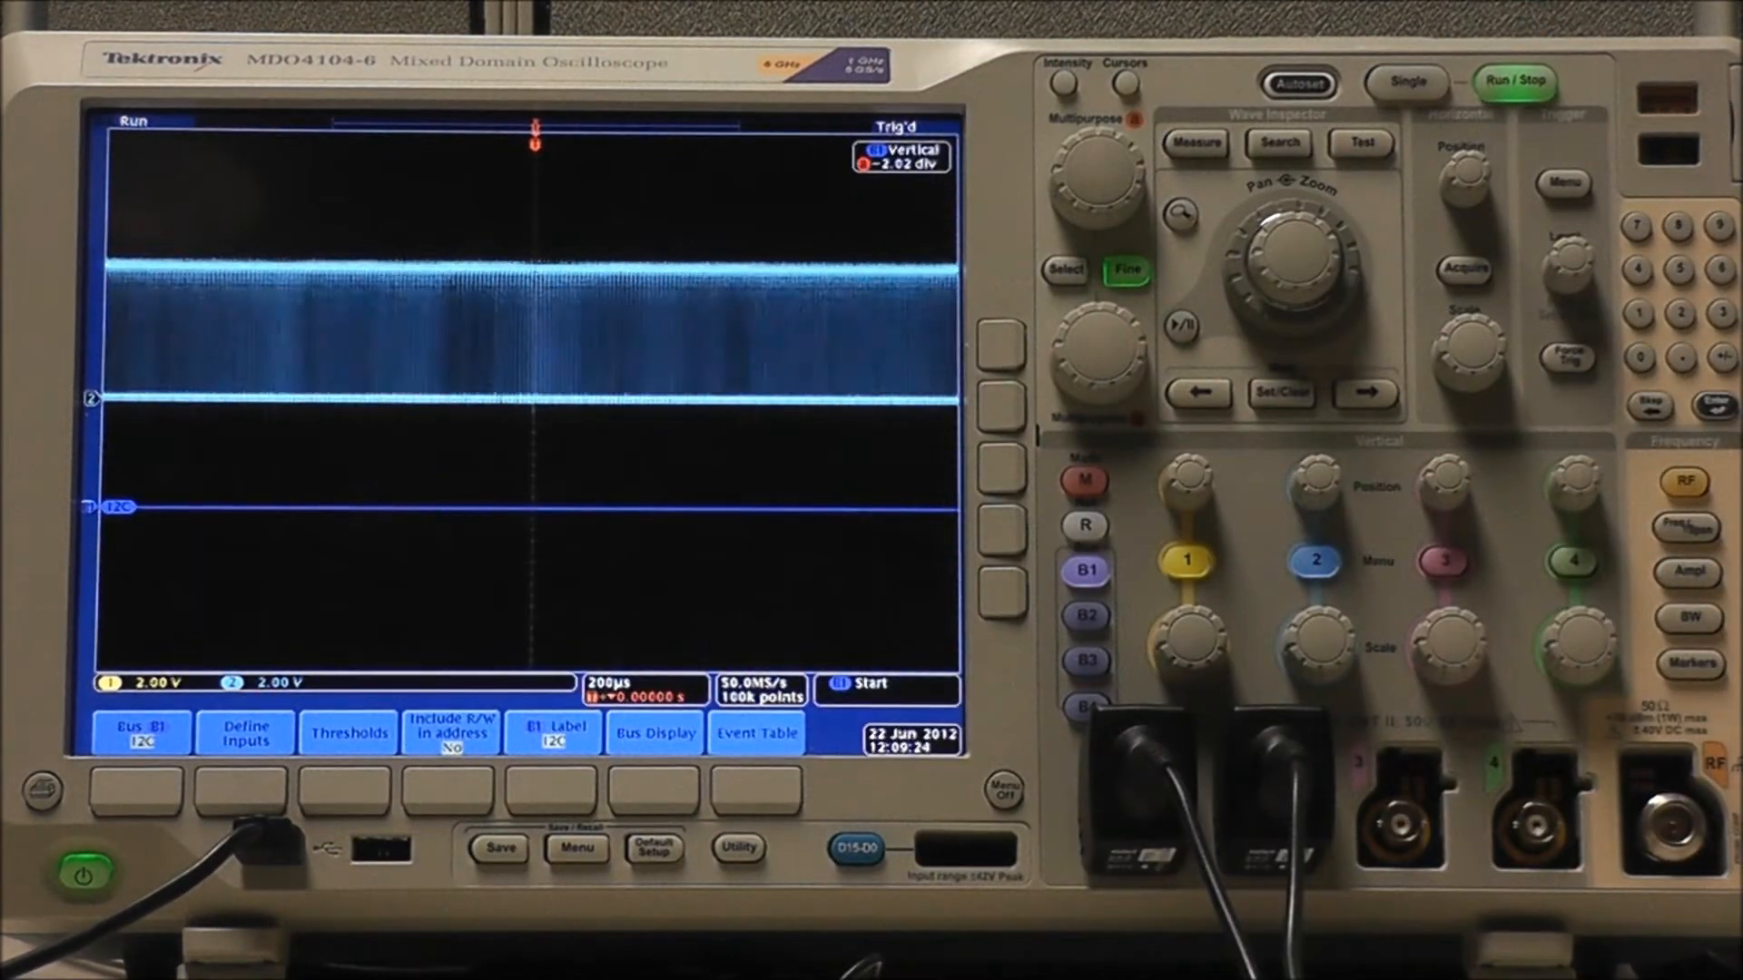
pyautogui.click(242, 732)
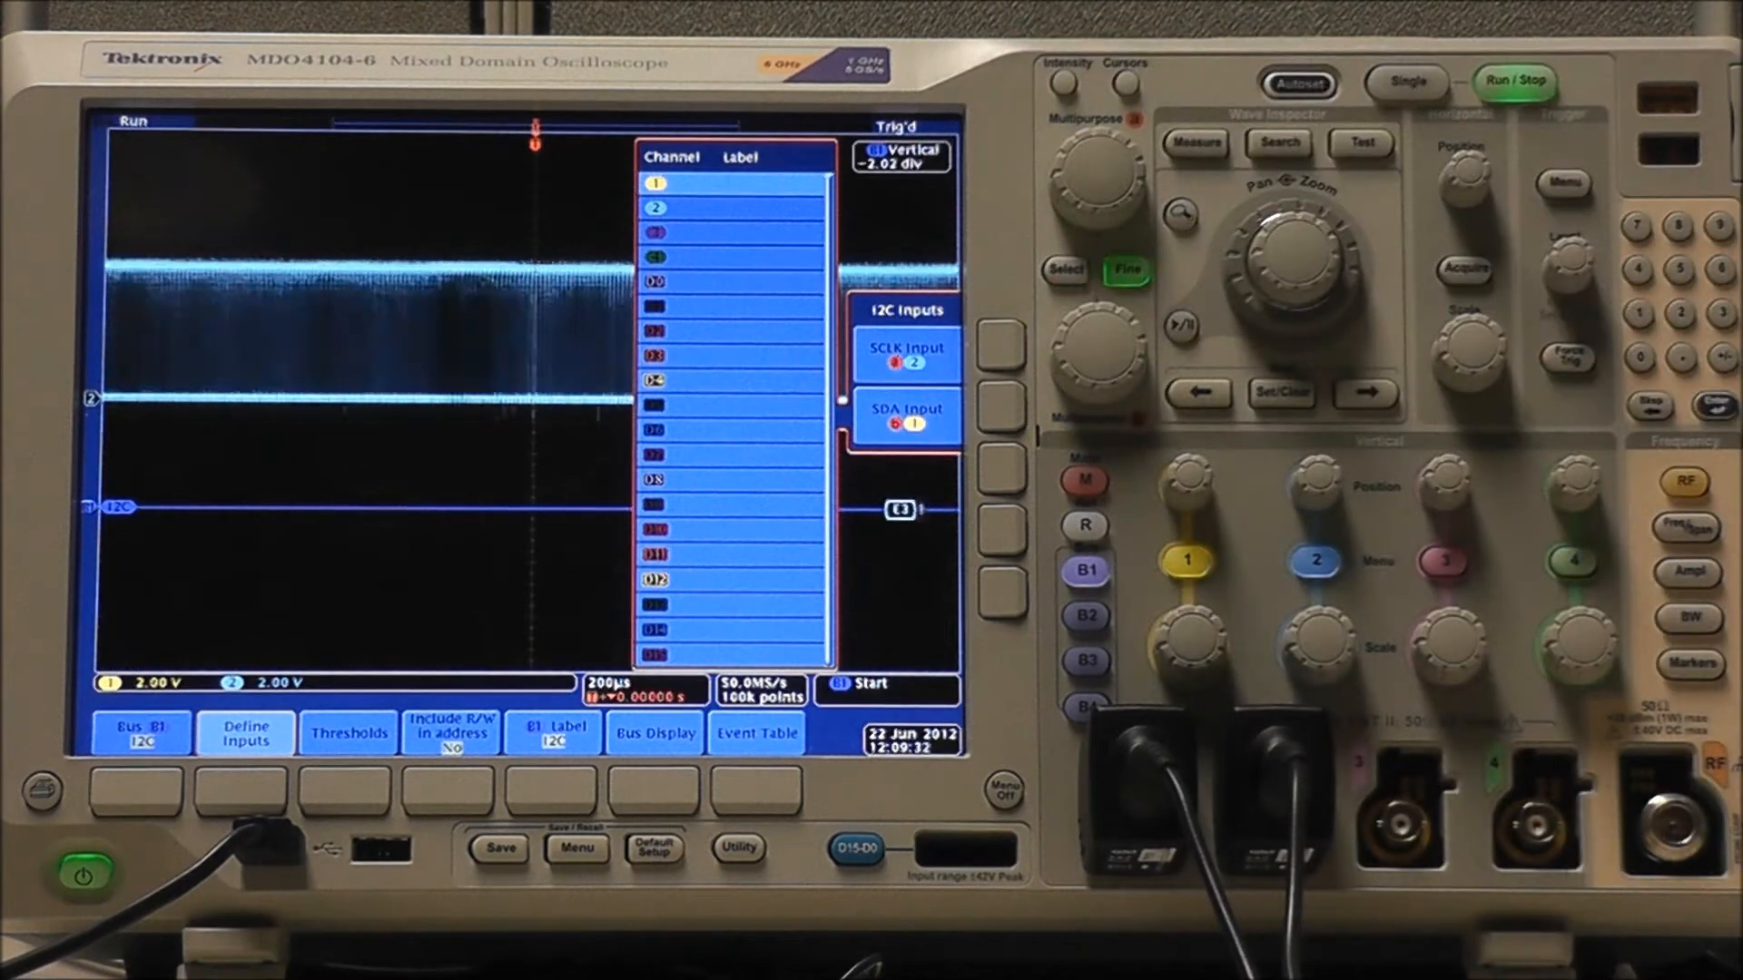
# Step: Set both the SCLK and SDA thresholds to 2.48 V
pyautogui.click(347, 731)
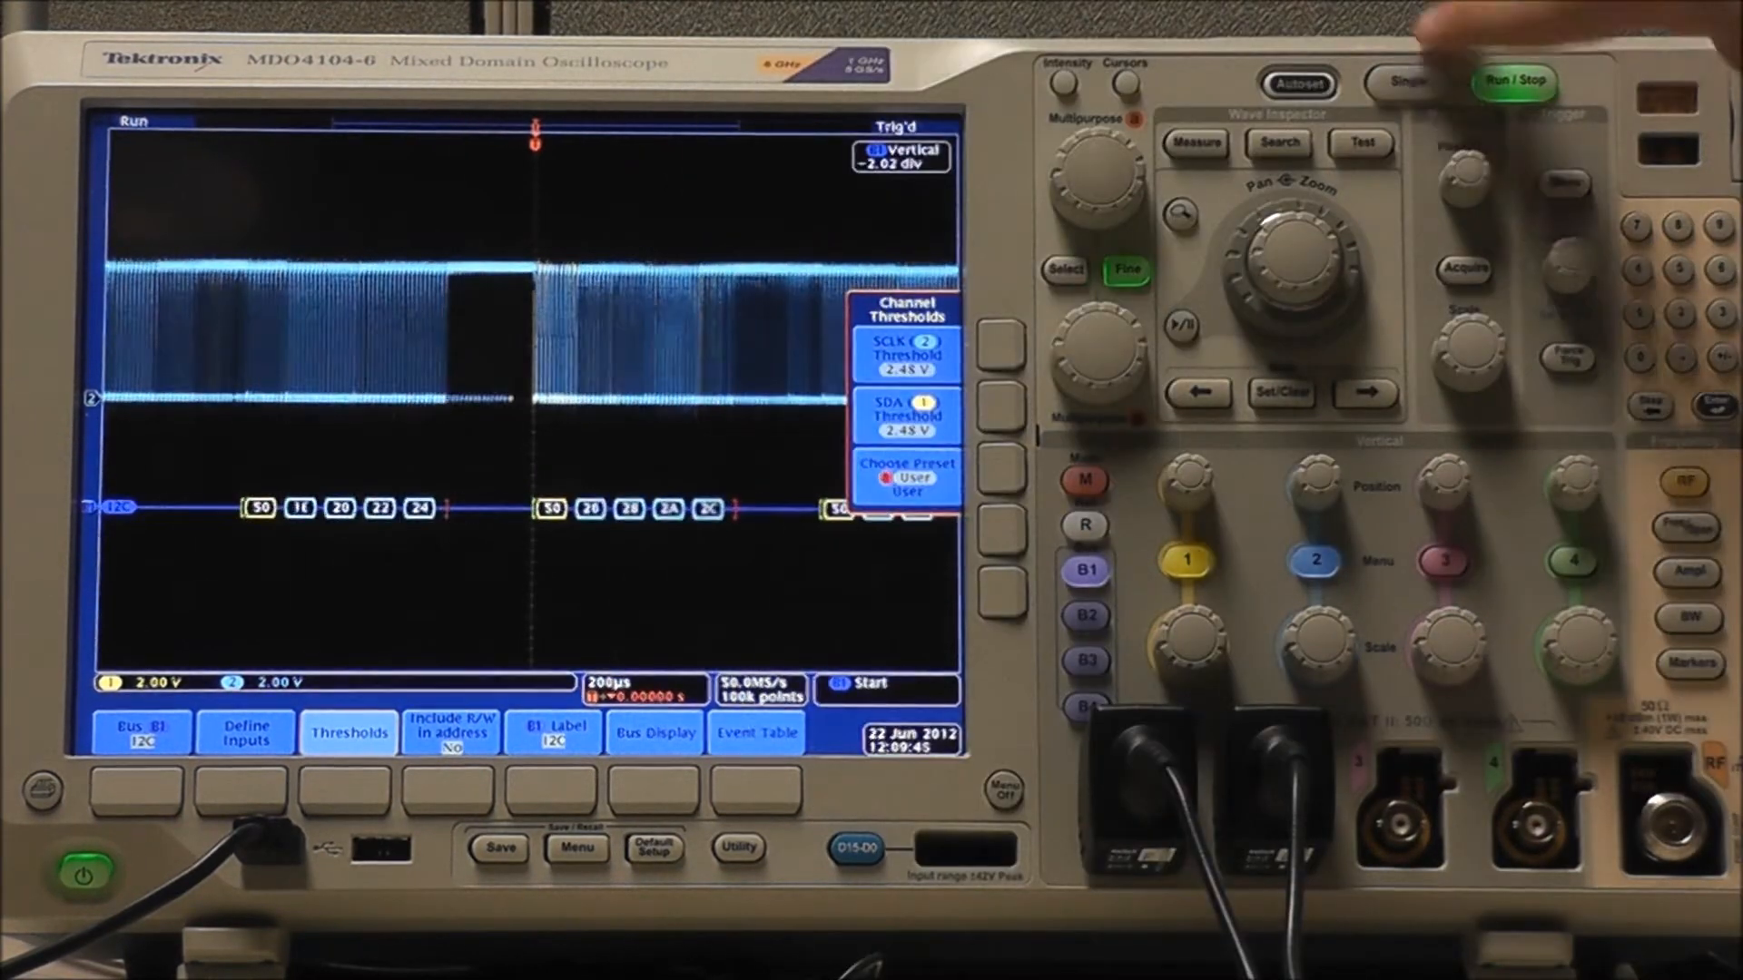
# Step: Stop acquisition and close the threshold side menu
pyautogui.click(1514, 81)
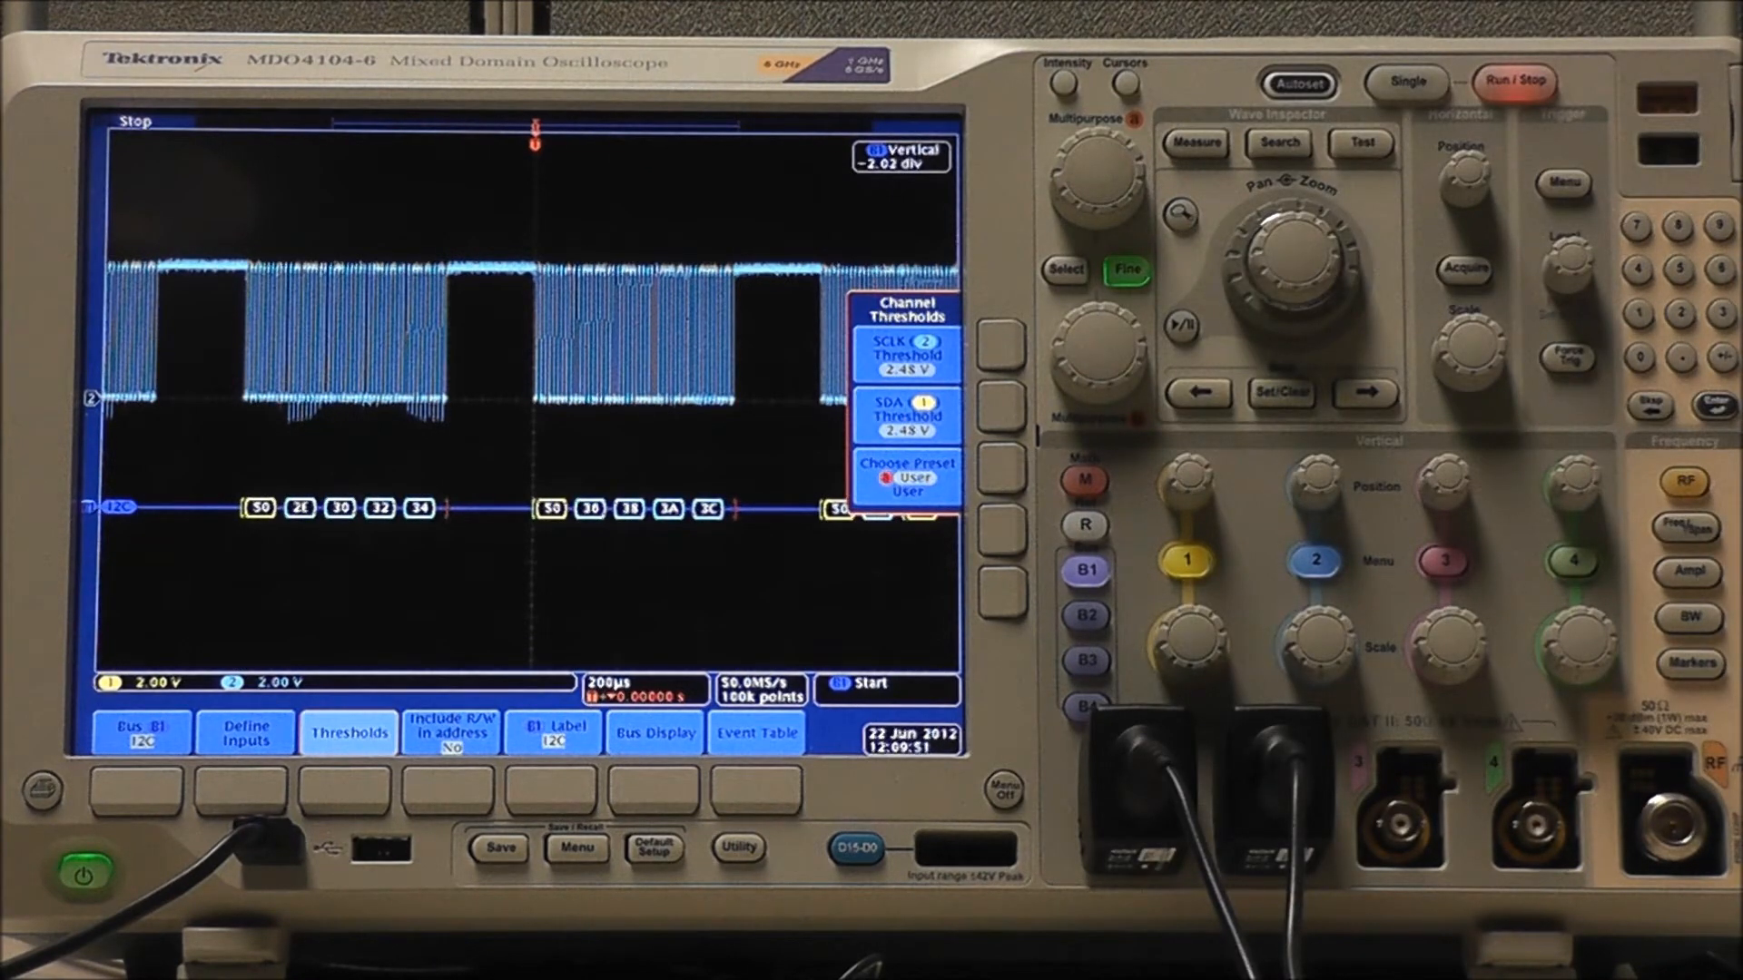
pyautogui.click(449, 732)
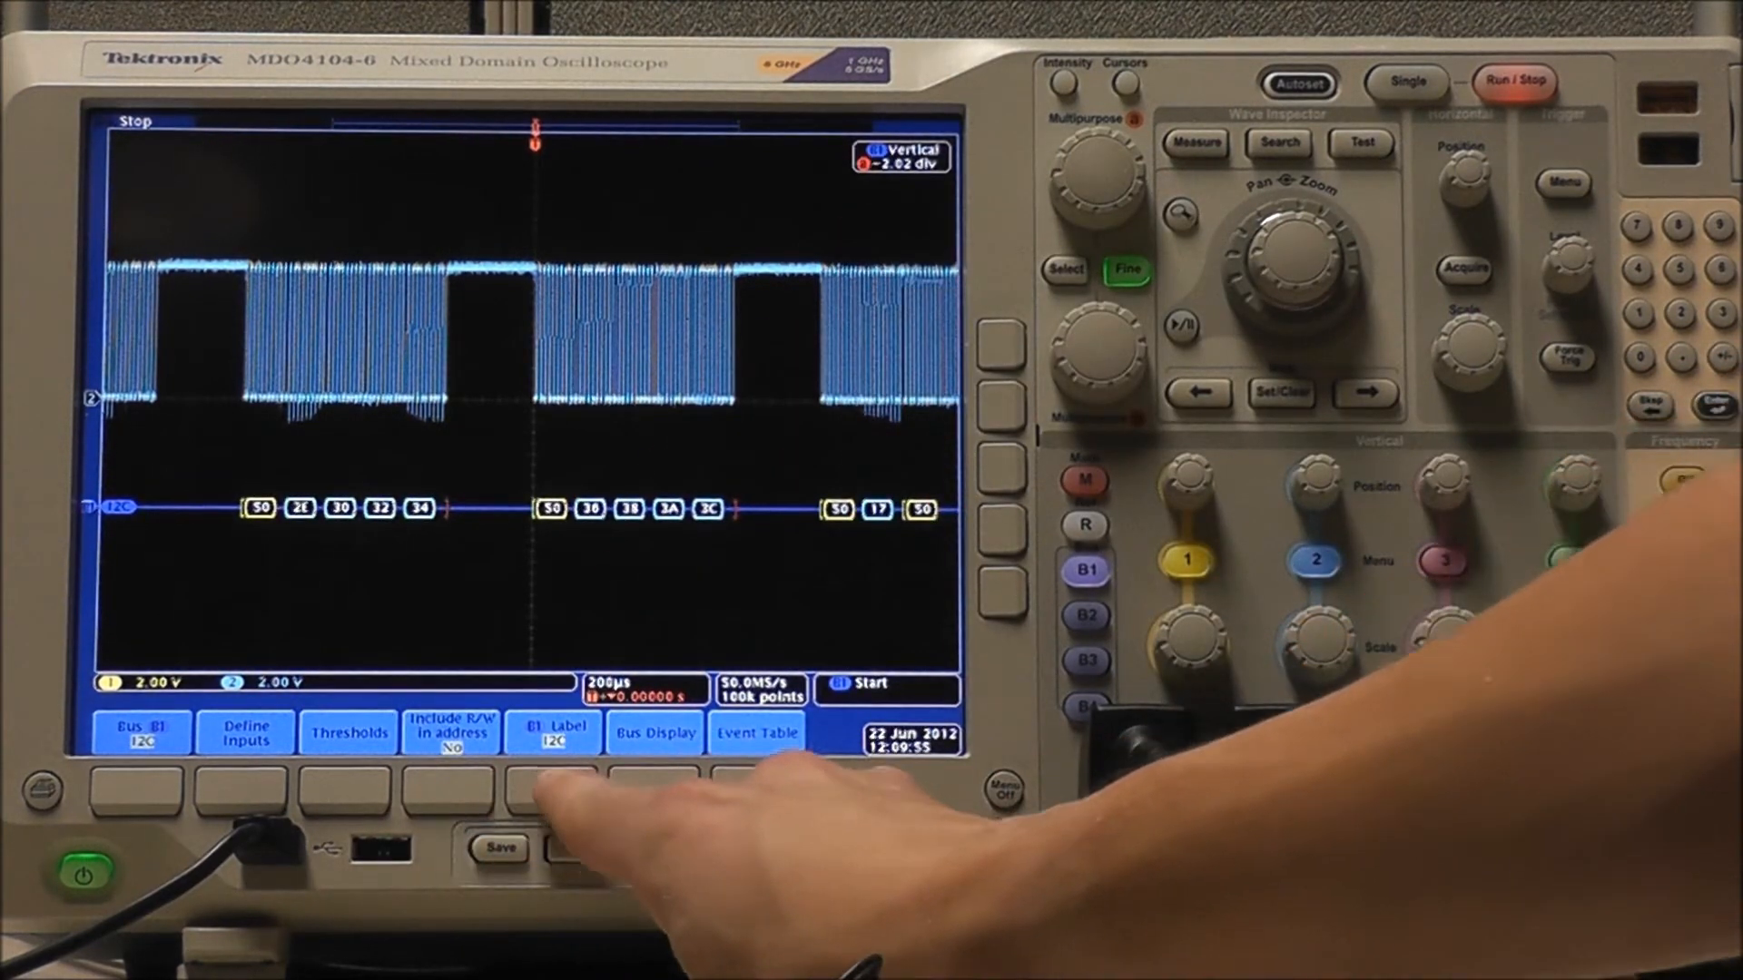
pyautogui.click(553, 732)
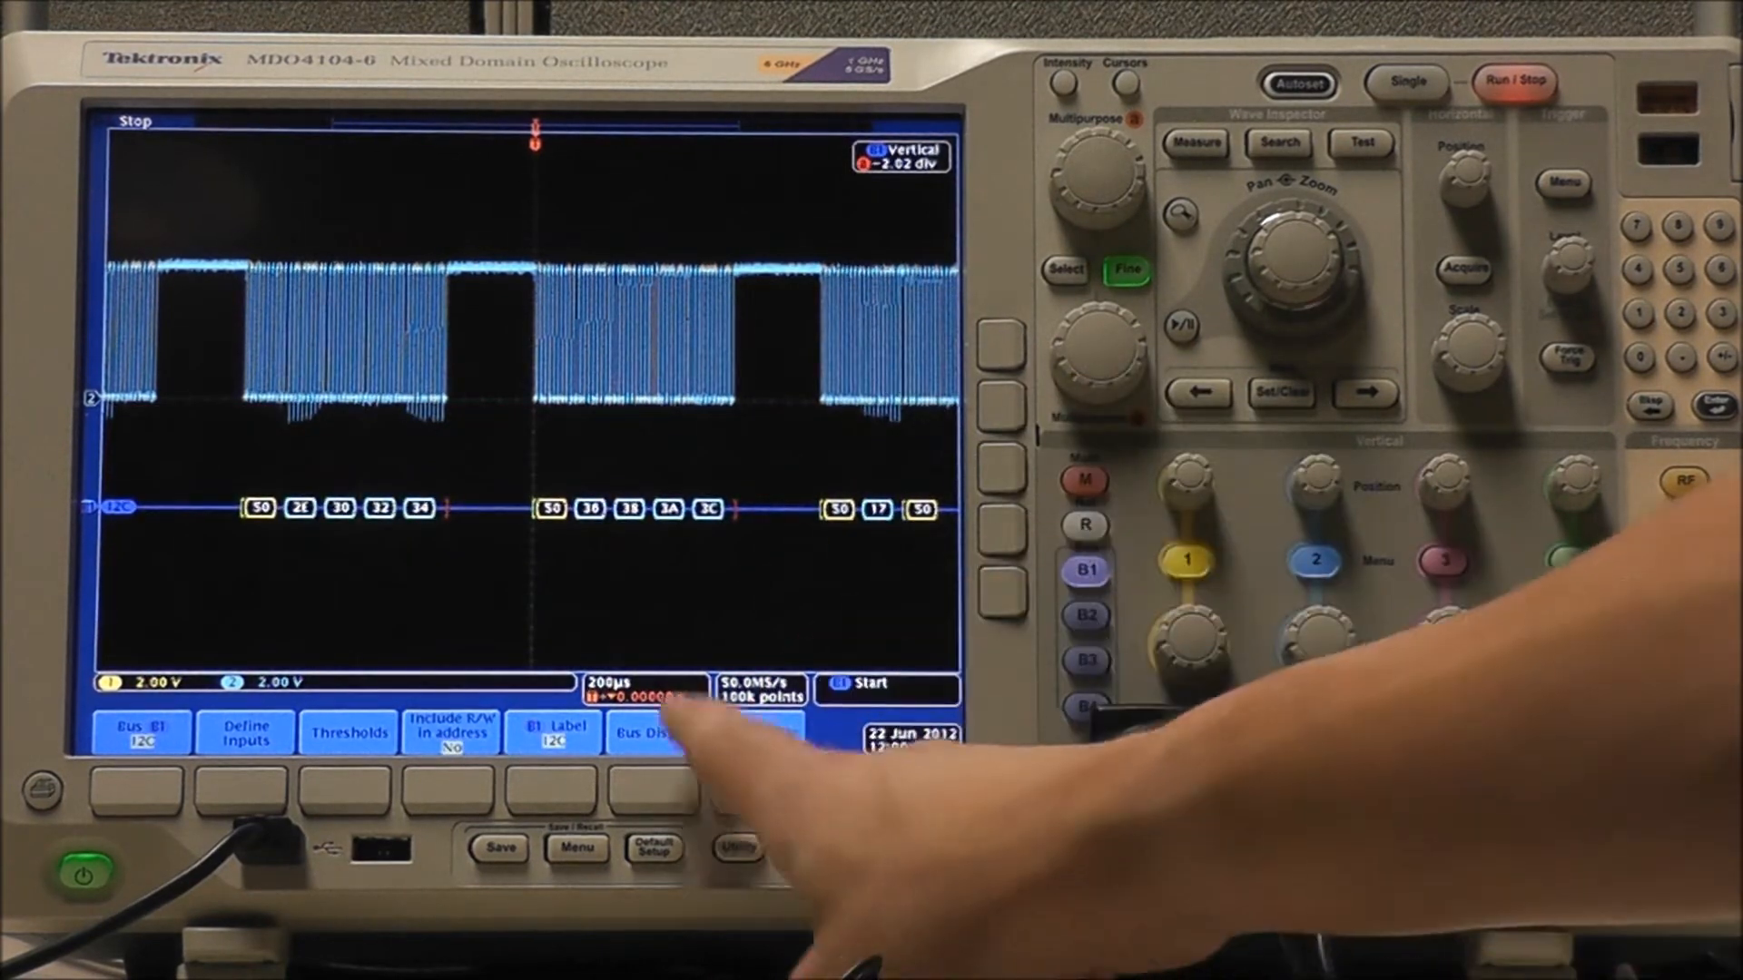
# Step: Show Bus and Waveforms together and zoom 5× to read the address 50 and data 36 packets
pyautogui.click(654, 732)
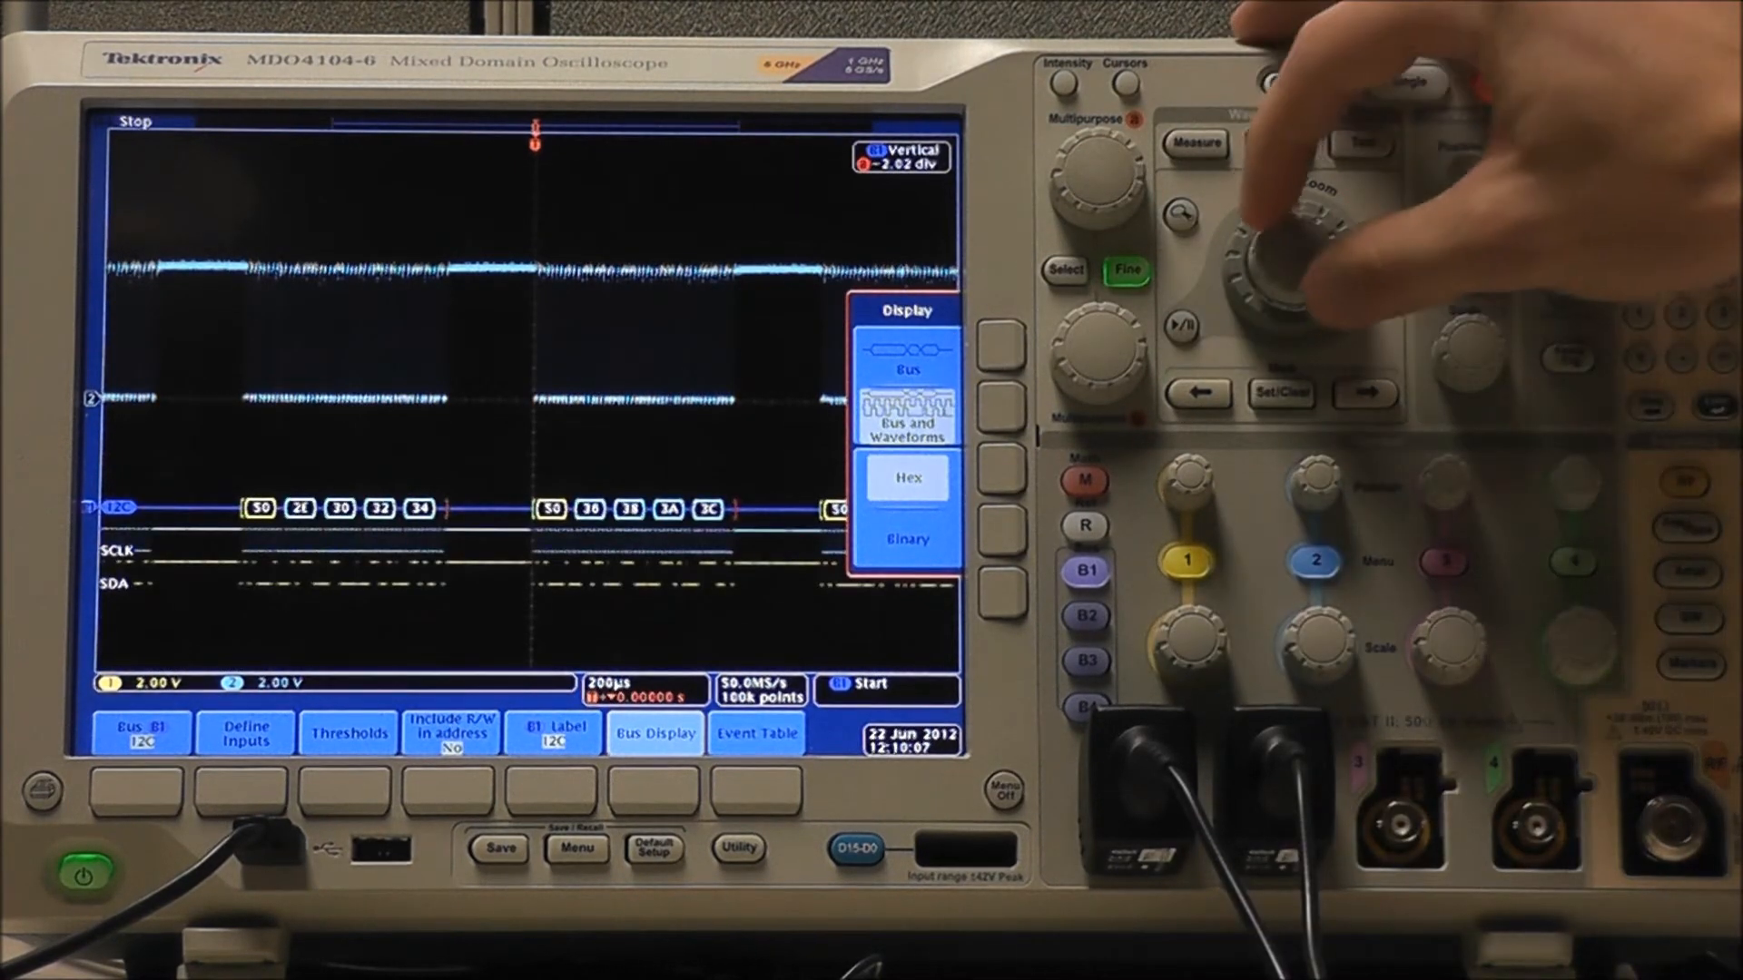
pyautogui.click(1176, 214)
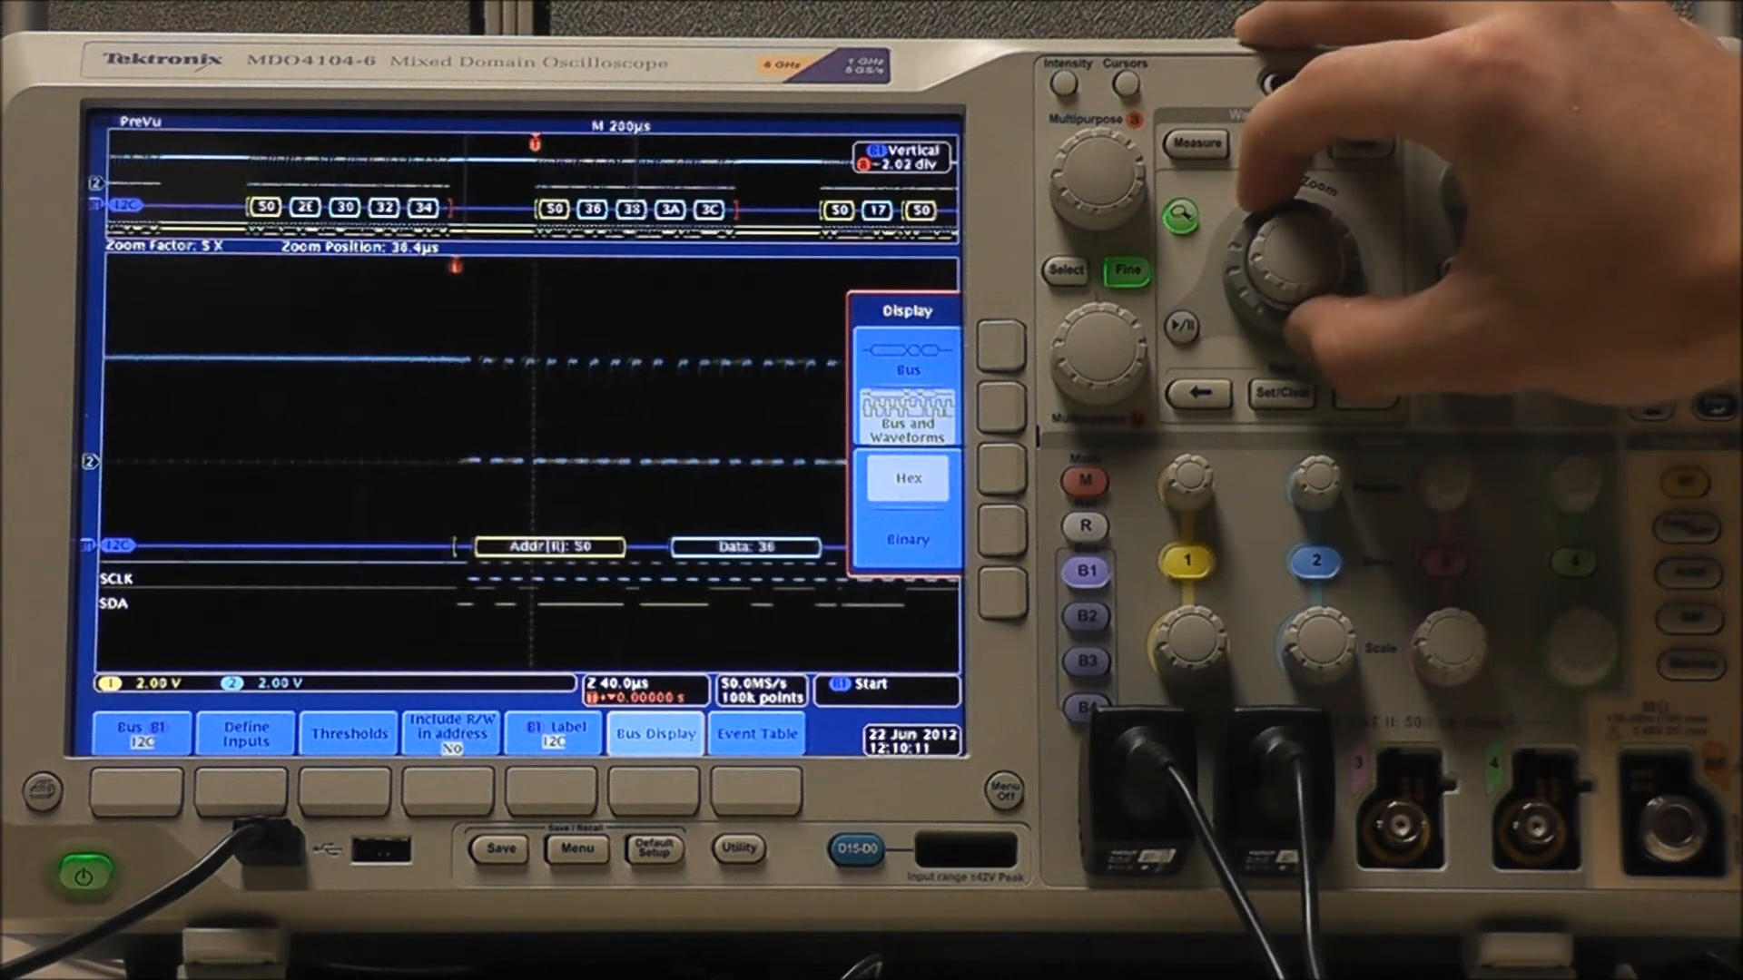
pyautogui.moveTo(1312, 256)
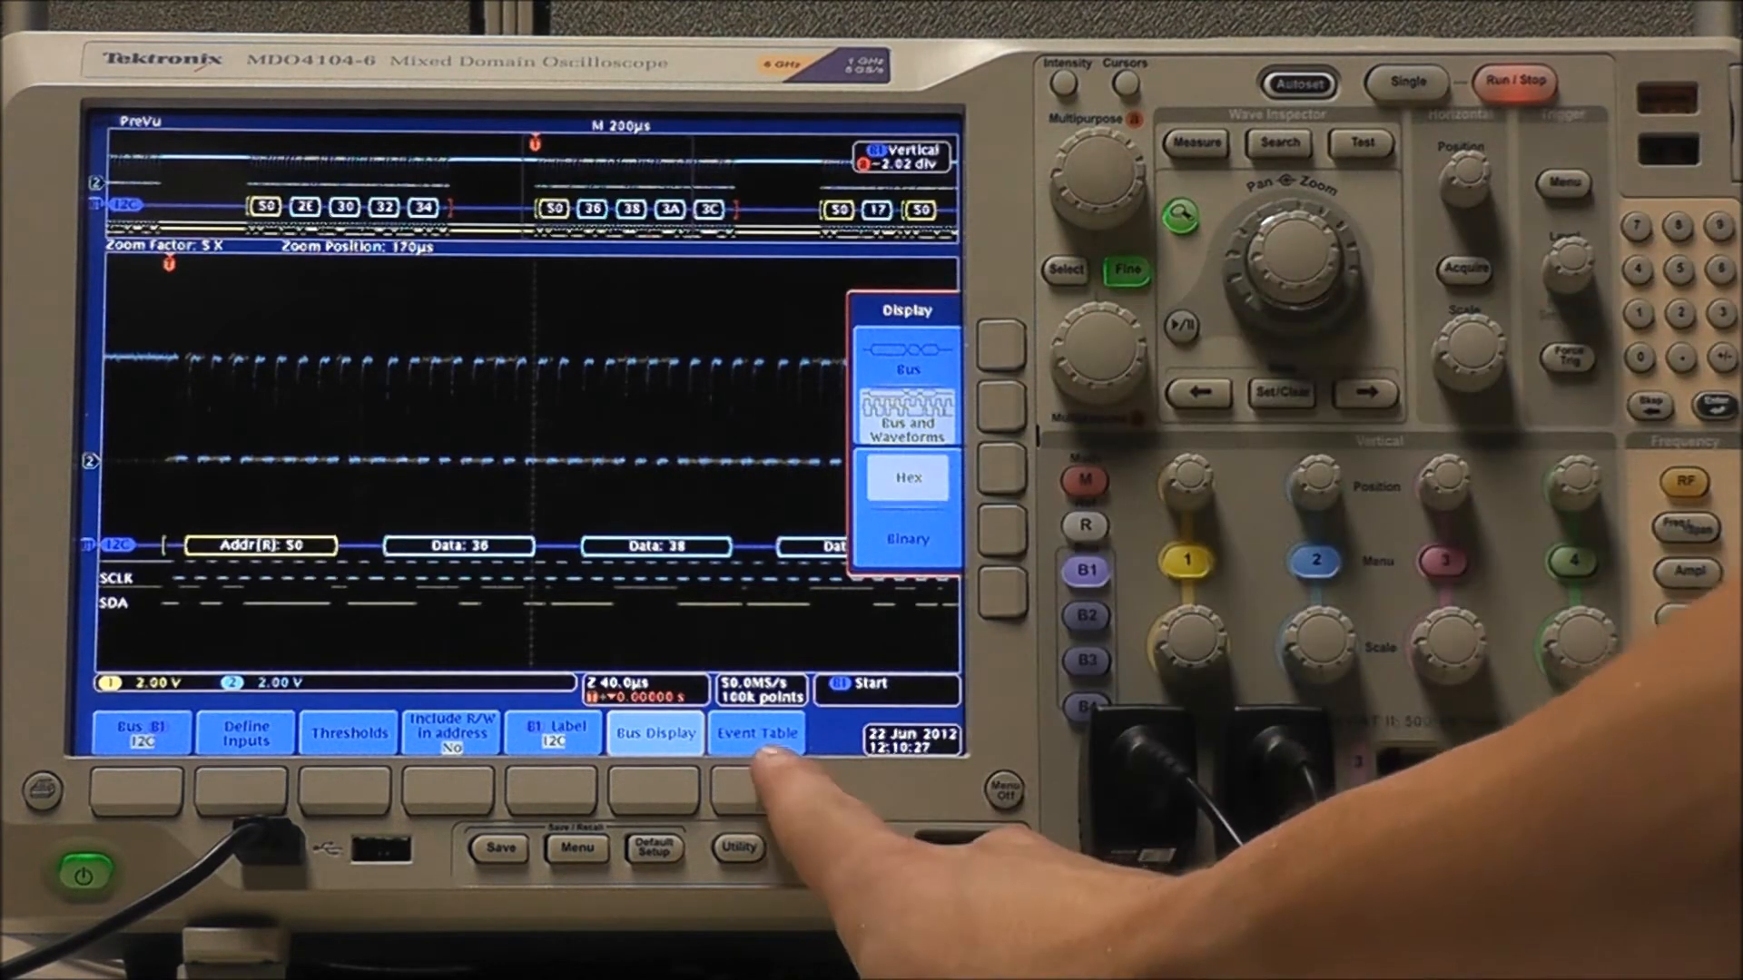
# Step: Turn the I2C event table on and bring up the bus Trigger On options
pyautogui.click(758, 732)
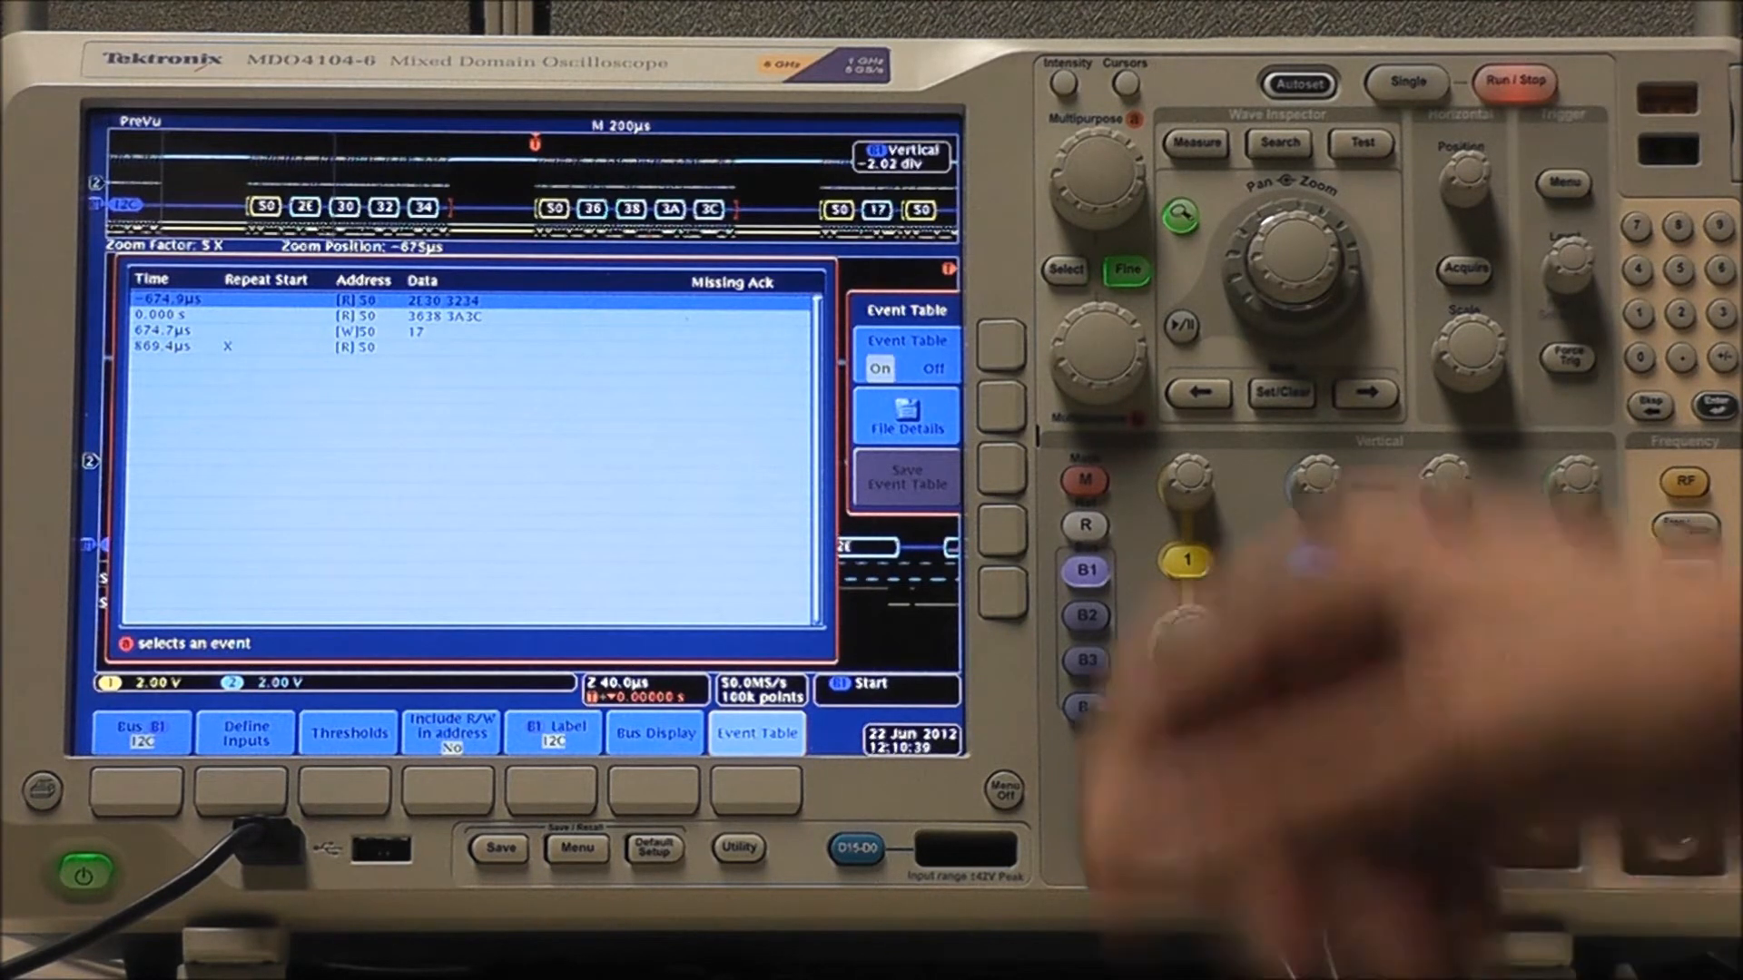
pyautogui.click(942, 368)
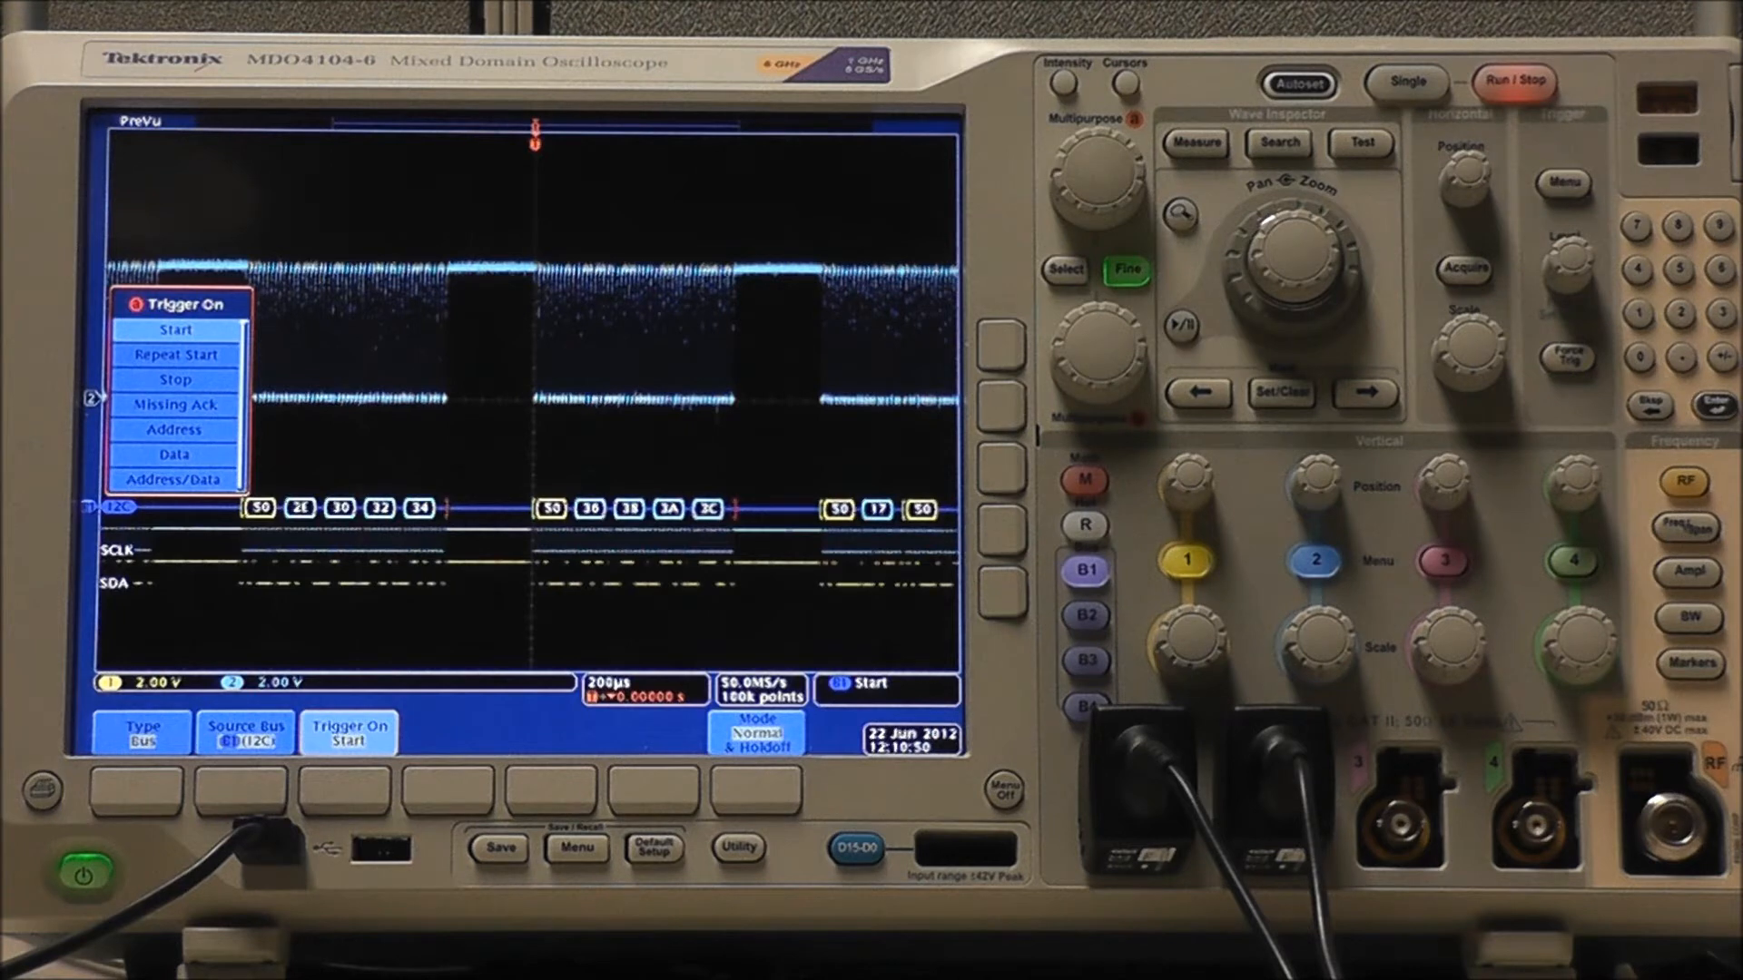
# Step: Set the bus trigger to Data with value 36h, 1 byte, 7-bit addressing
pyautogui.click(174, 454)
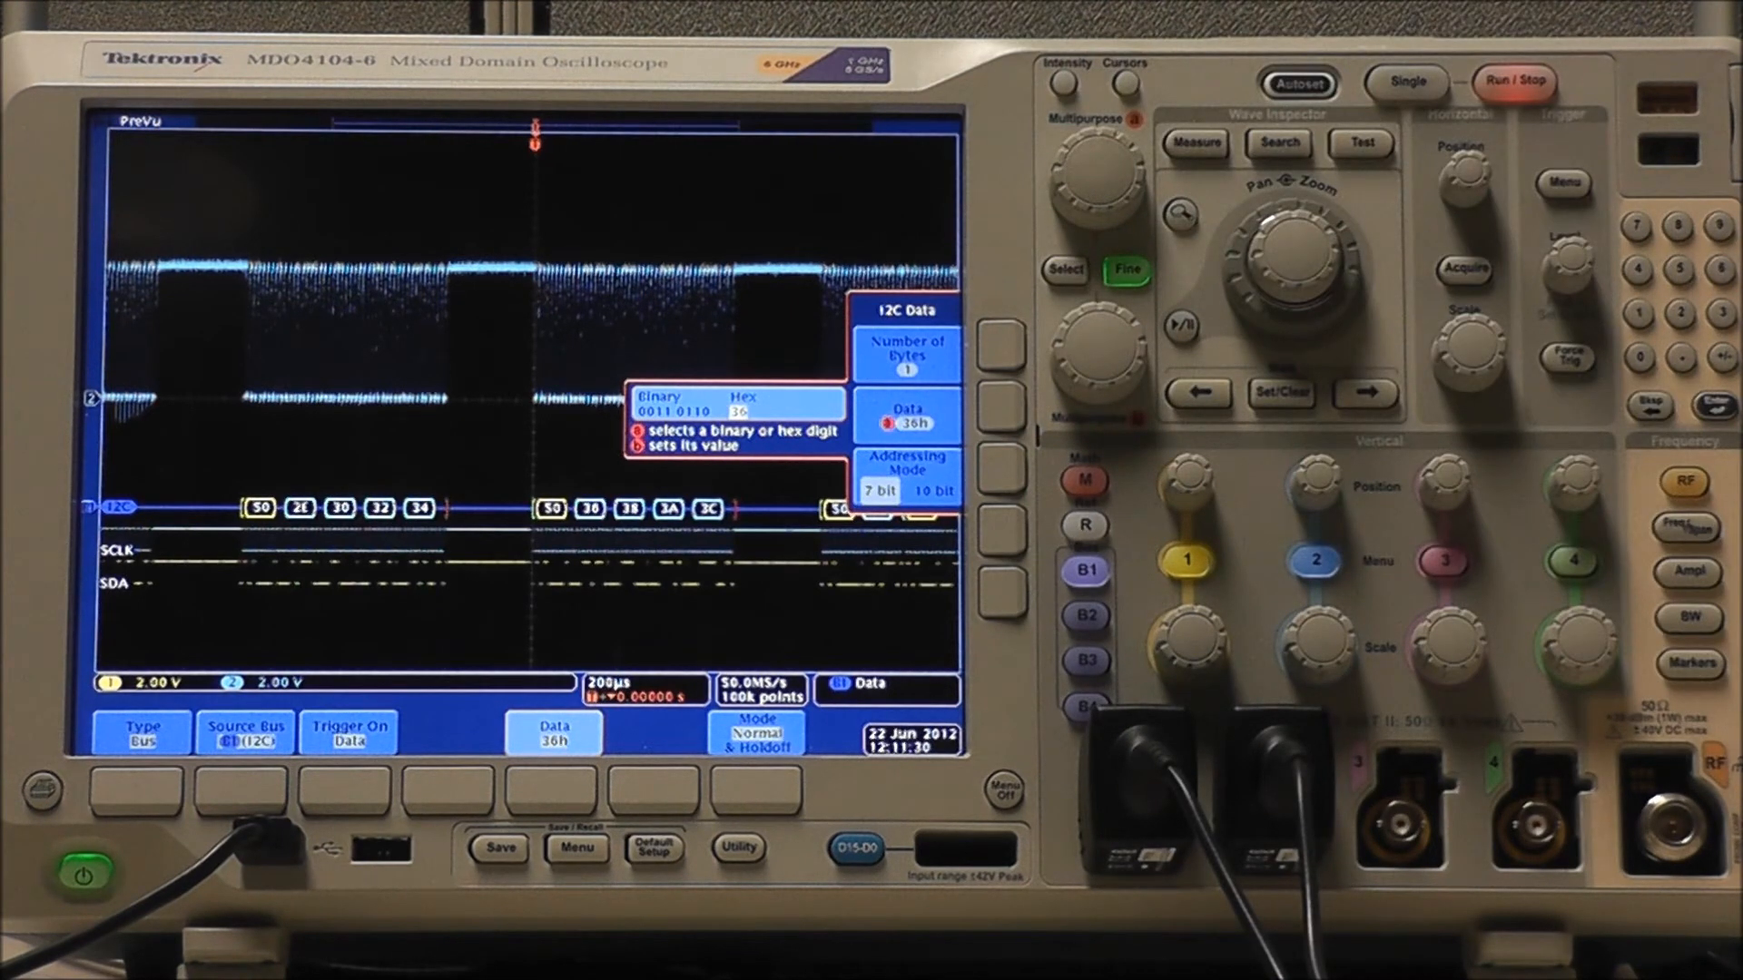
# Step: Change the trigger data value to 35h and arm a single acquisition
pyautogui.click(1515, 81)
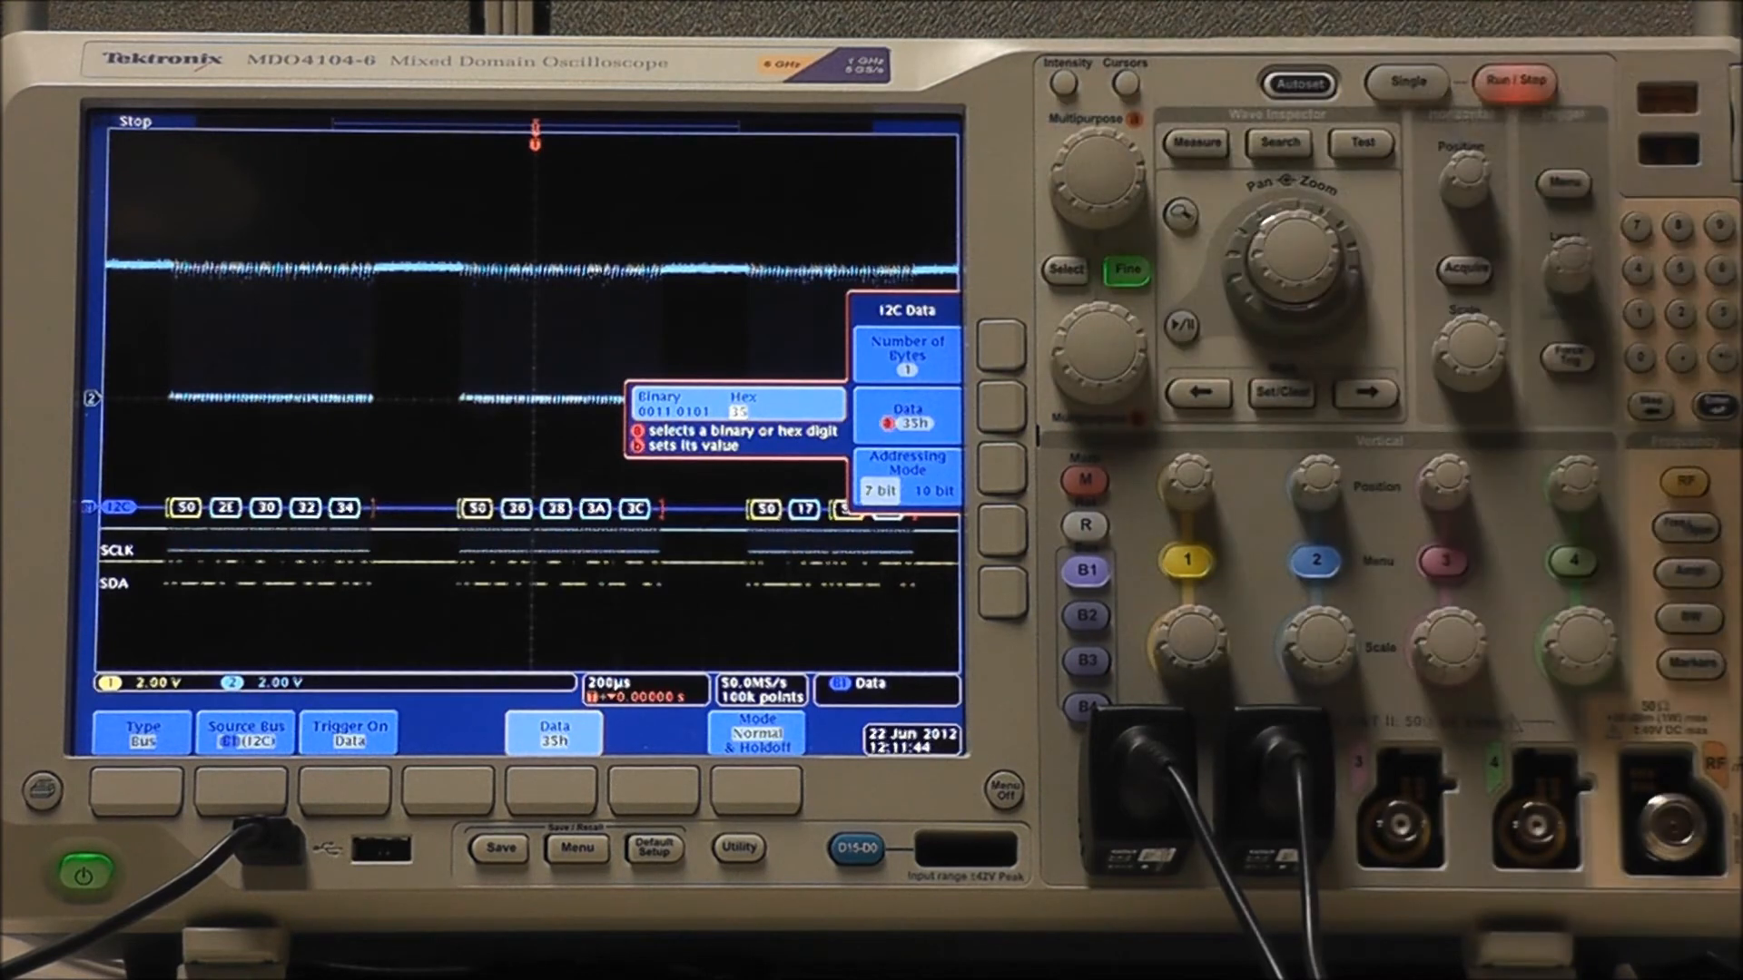
pyautogui.click(1404, 83)
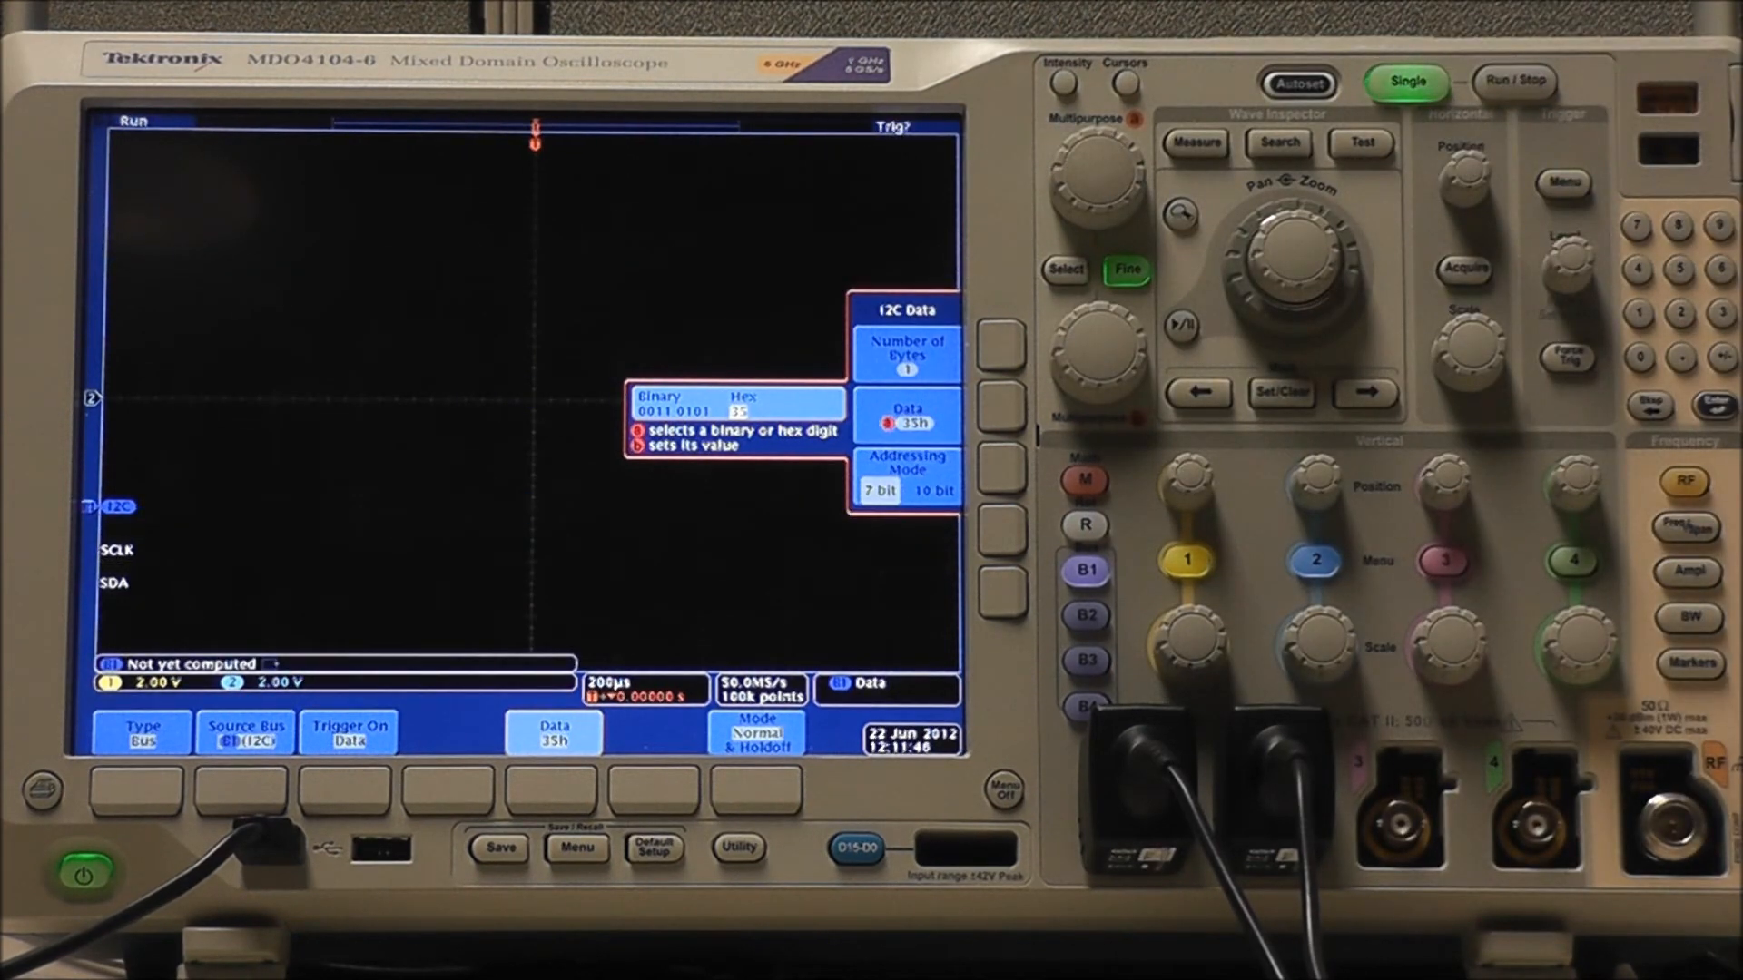